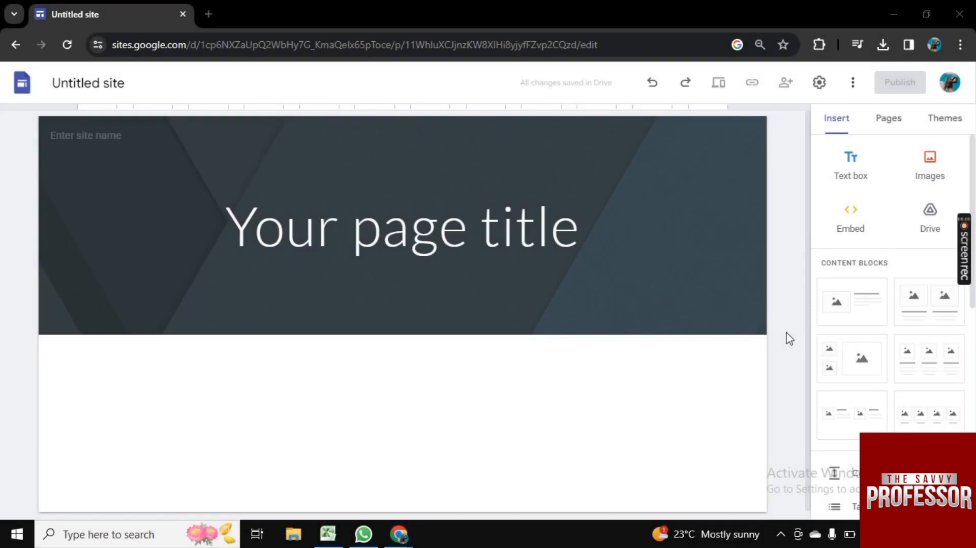
mouse_move(473, 396)
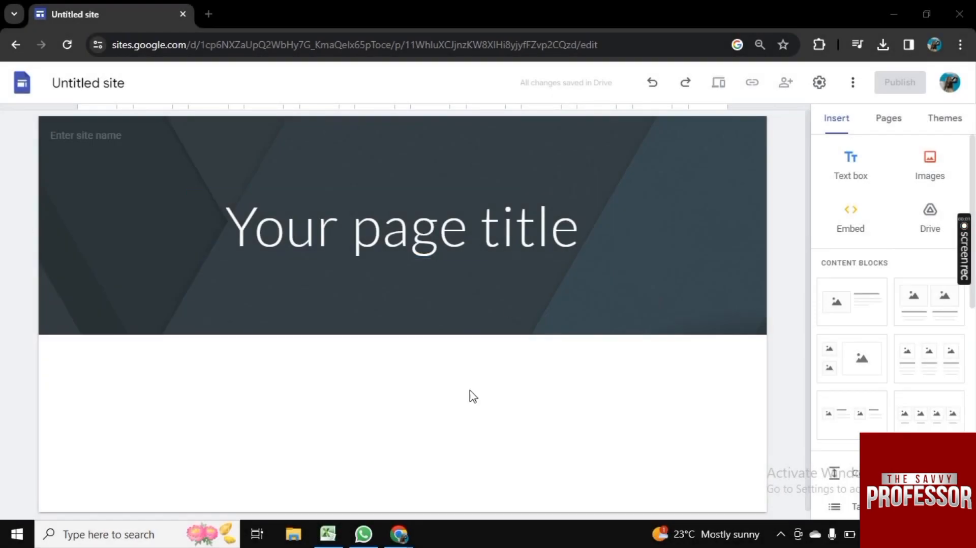
mouse_move(850, 163)
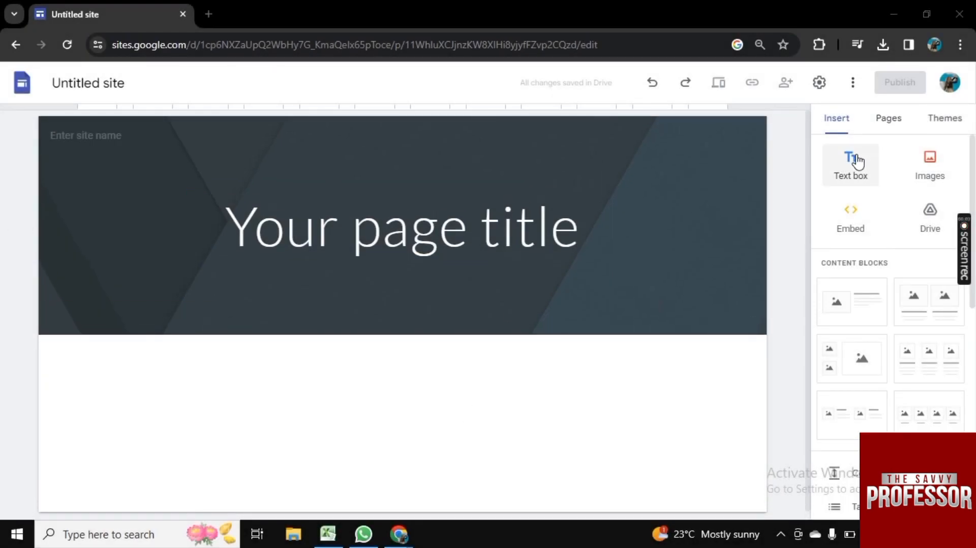
mouse_move(855, 377)
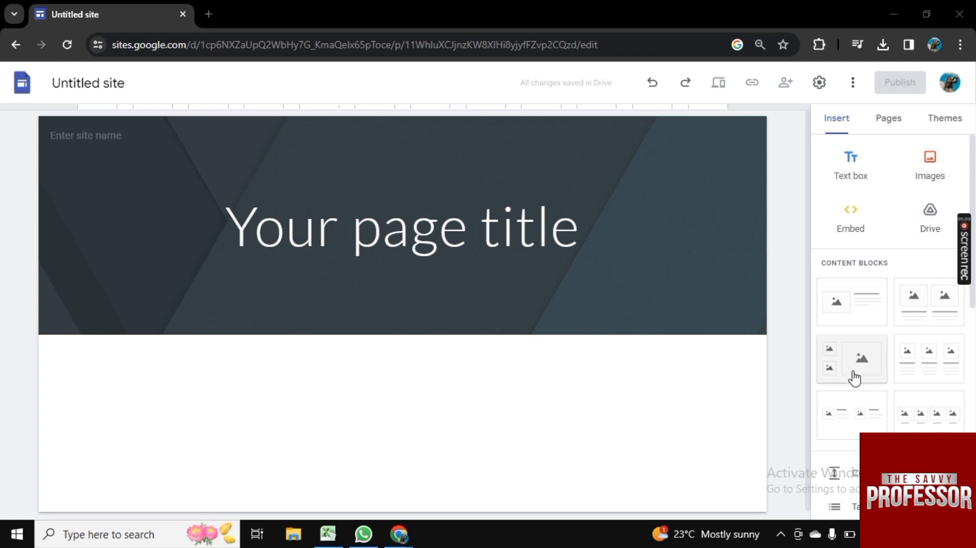
- Paste the Product and Price table HTML as embed code and bring up its preview
scroll(down, 3)
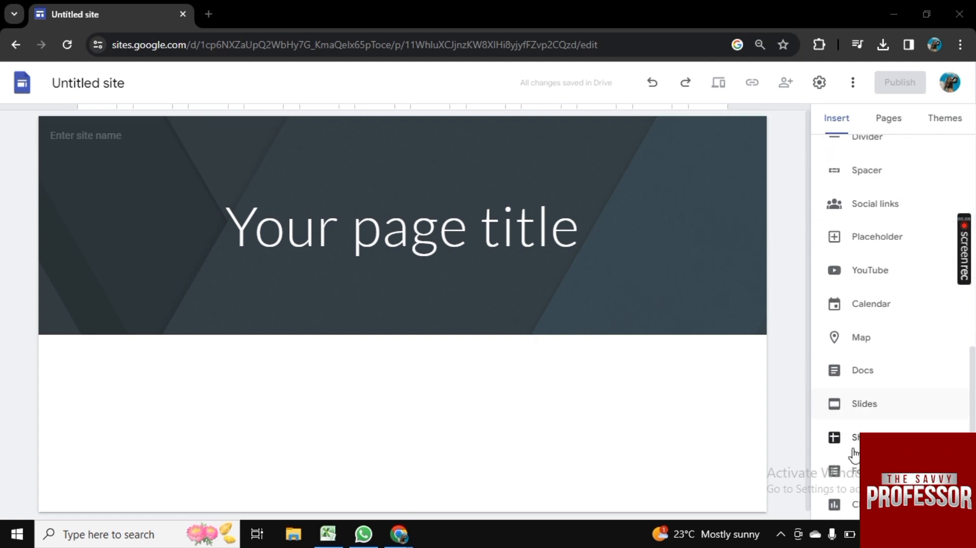
scroll(up, 3)
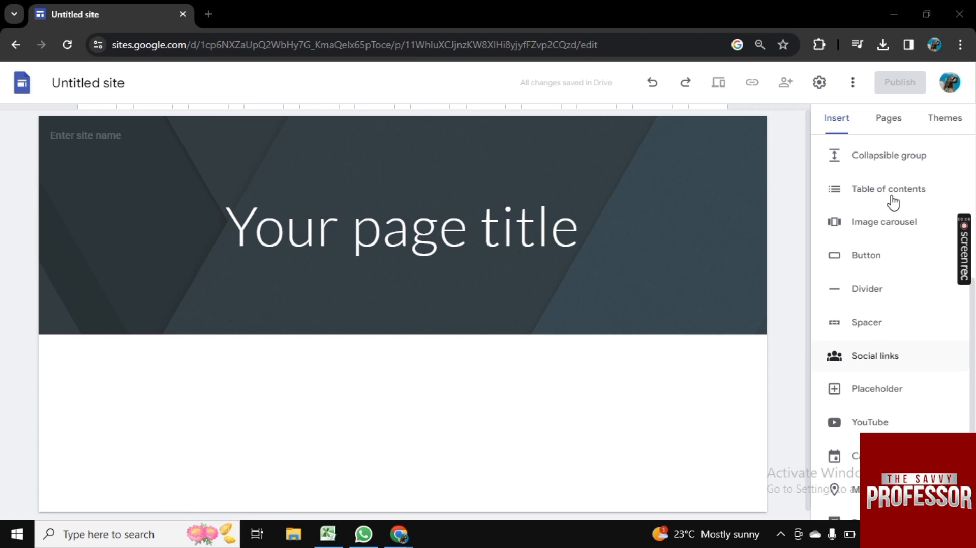
scroll(up, 3)
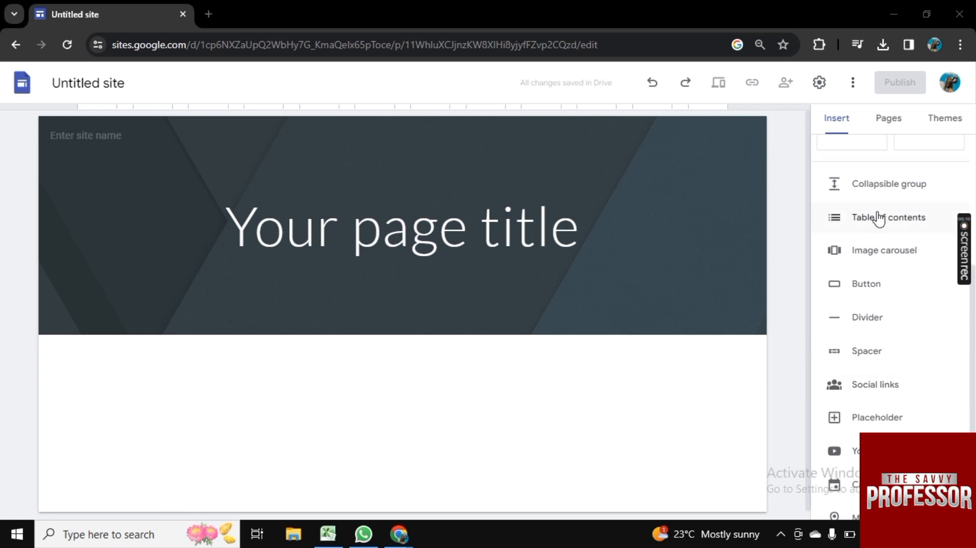
scroll(up, 3)
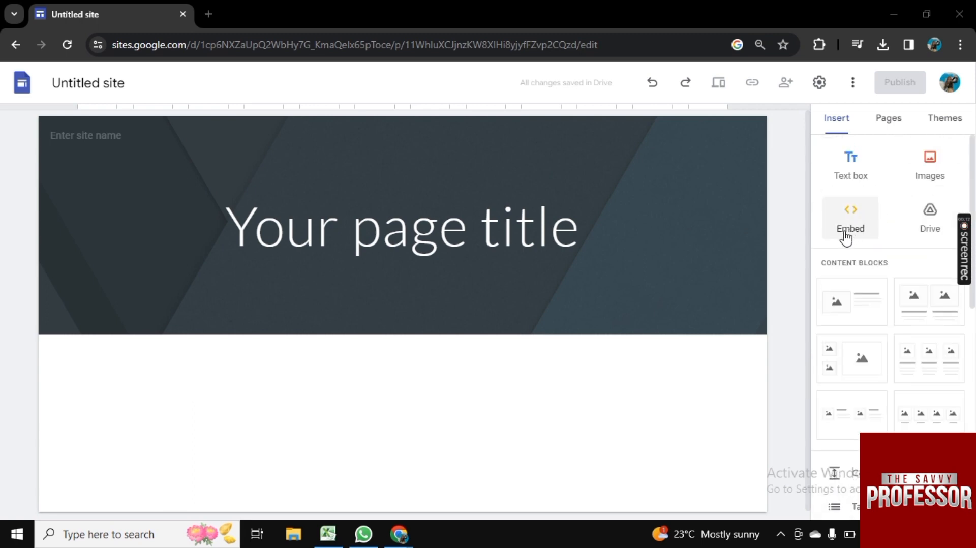
click(850, 218)
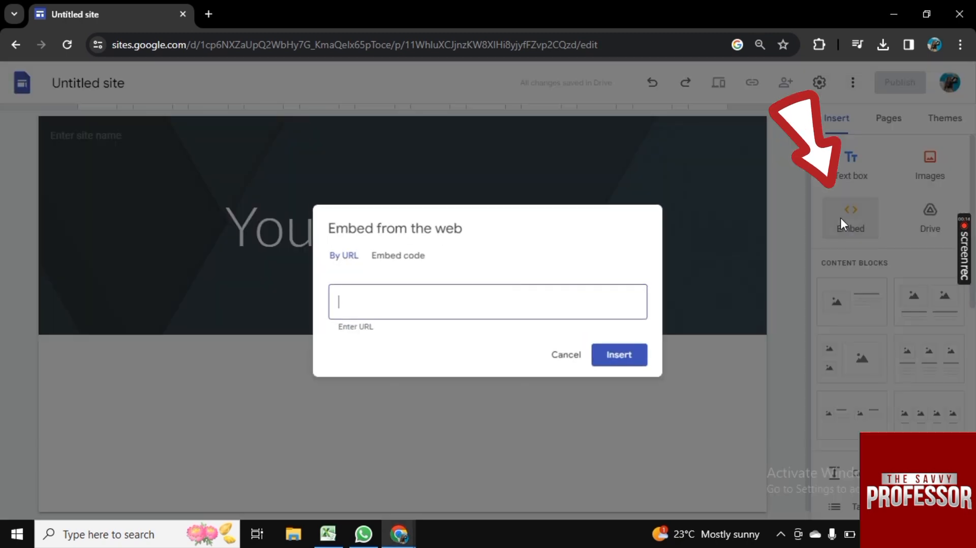
click(618, 355)
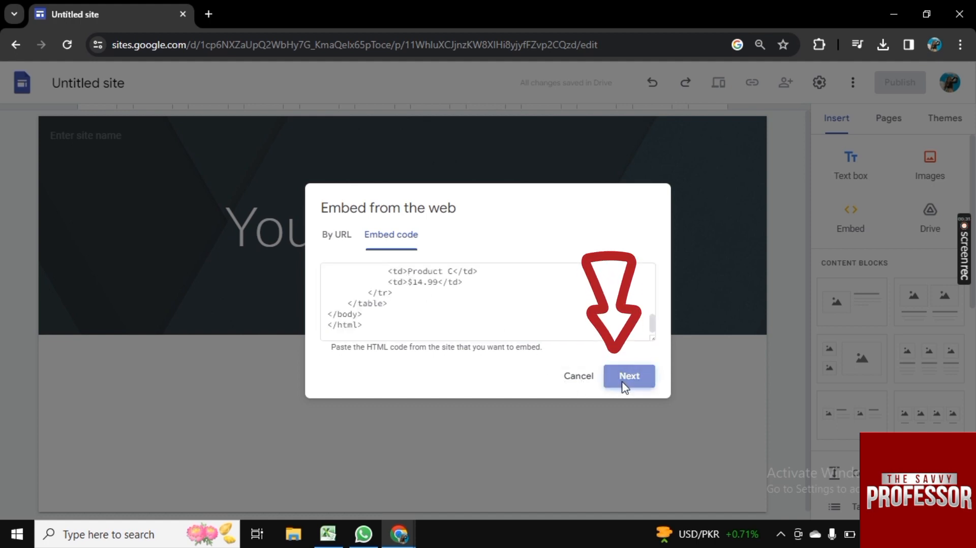
click(628, 375)
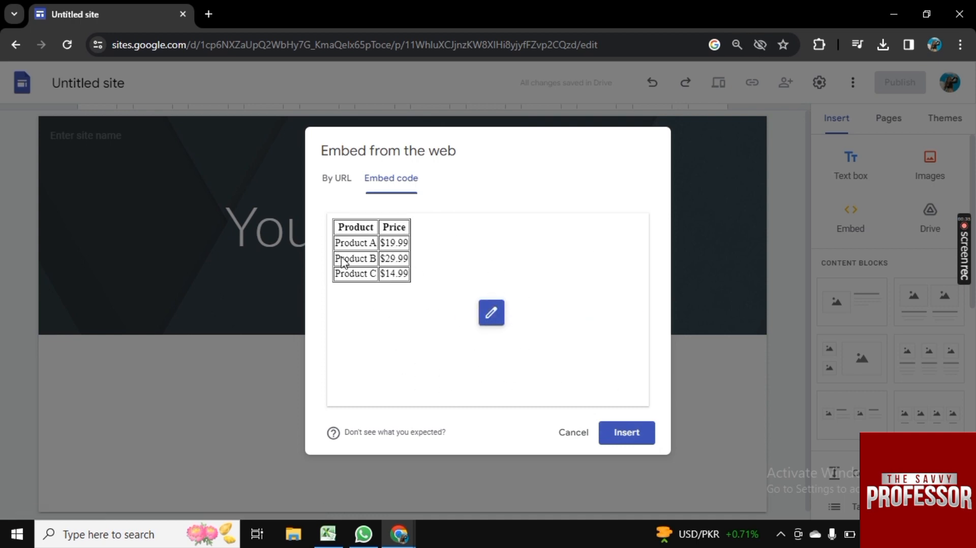
mouse_move(626, 432)
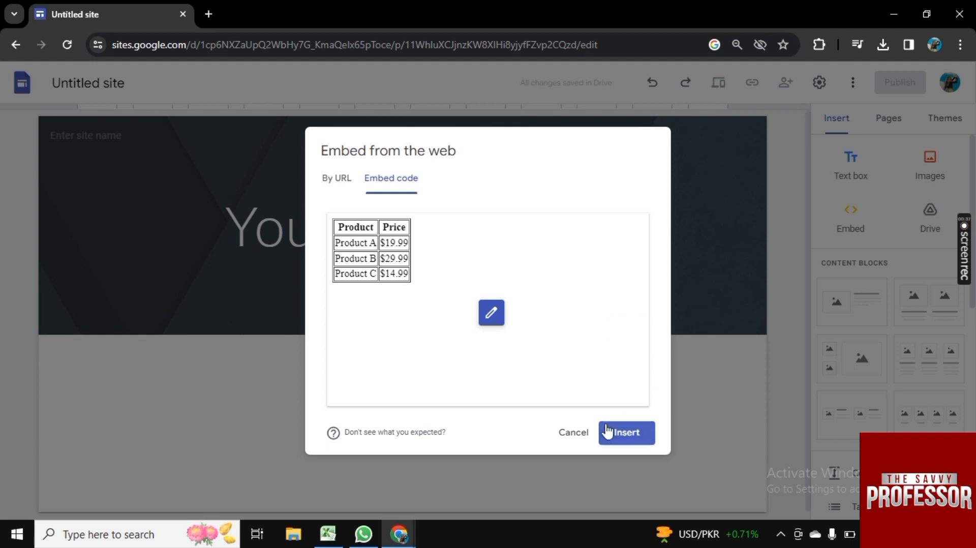
- Insert the previewed price table and select it in the page header
click(625, 433)
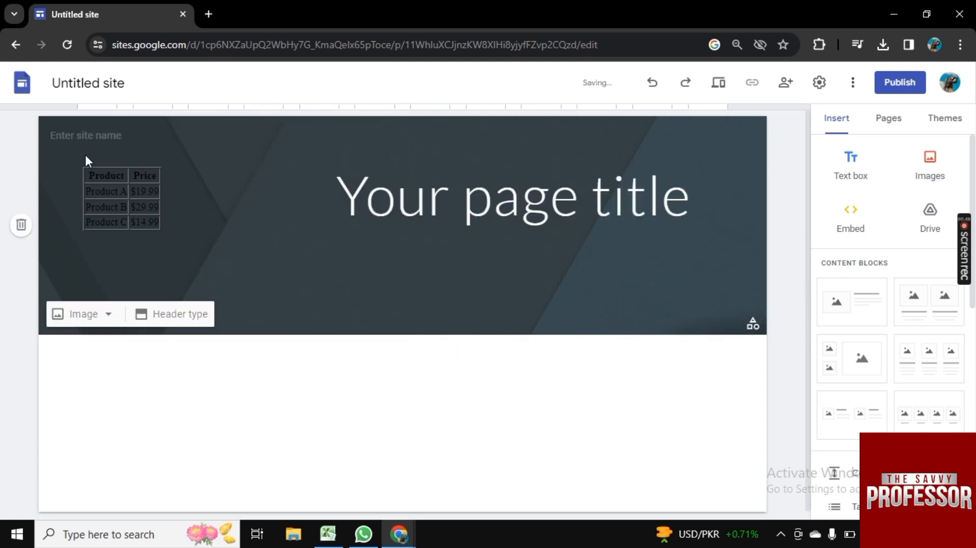
click(121, 198)
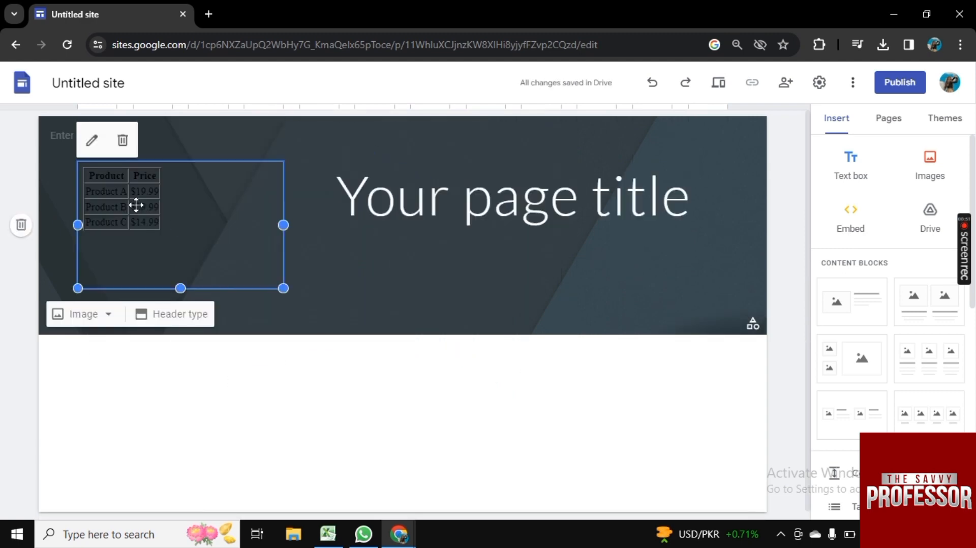